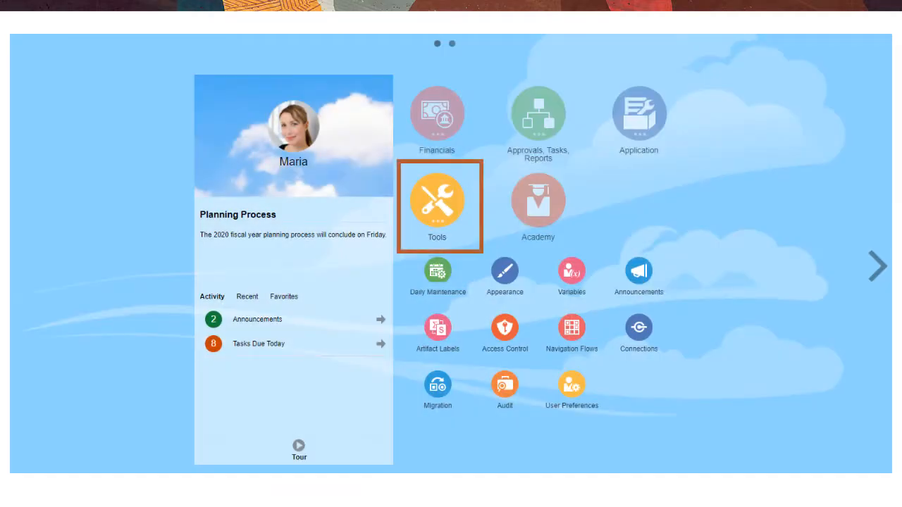
Open User Preferences from Tools to reach the General page with the alias table setting.
{"action": "left_click", "coordinate": [436, 200]}
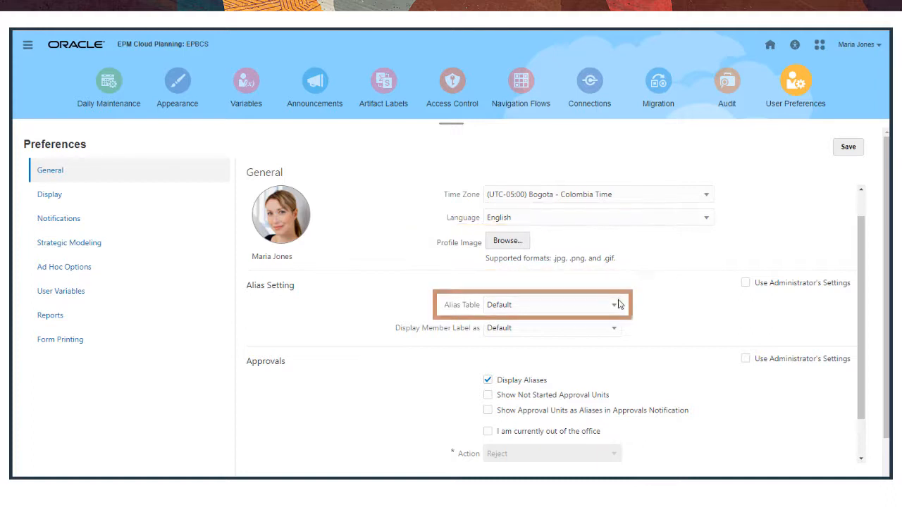
{"action": "left_click", "coordinate": [615, 305]}
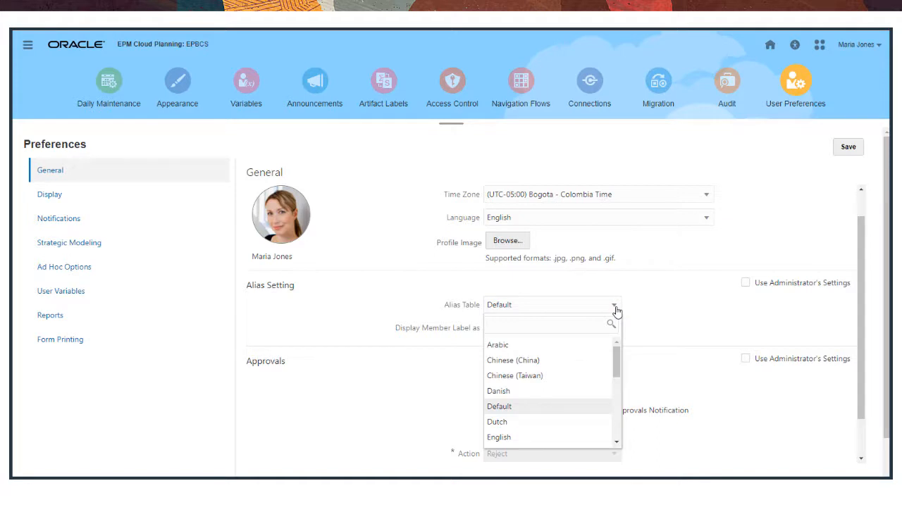
{"action": "mouse_move", "coordinate": [625, 311]}
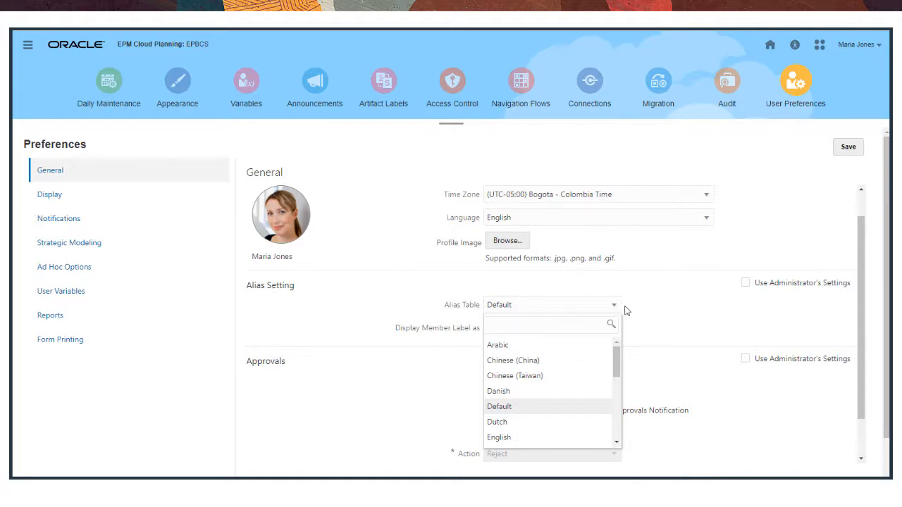
{"action": "left_click", "coordinate": [498, 406]}
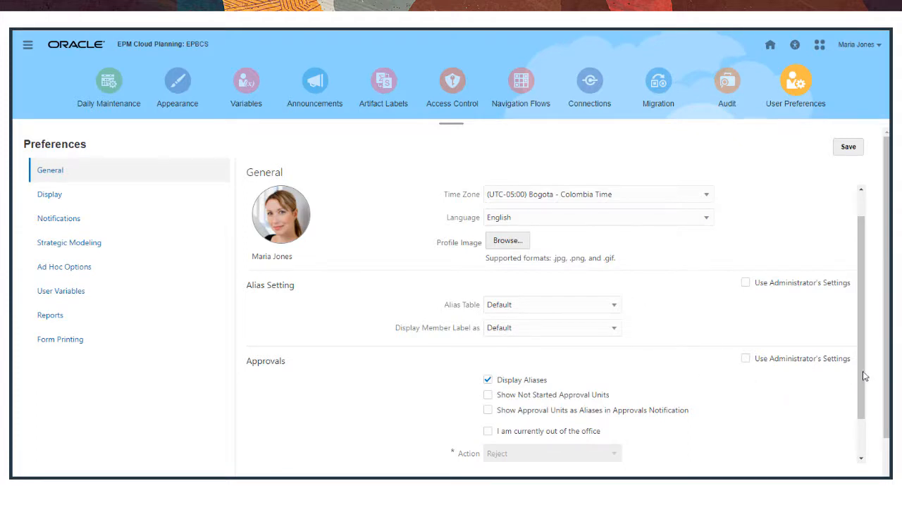
Turn on 'I am currently out of the office' with Reject as the approval action.
{"action": "scroll", "scroll_direction": "down", "scroll_amount": 3}
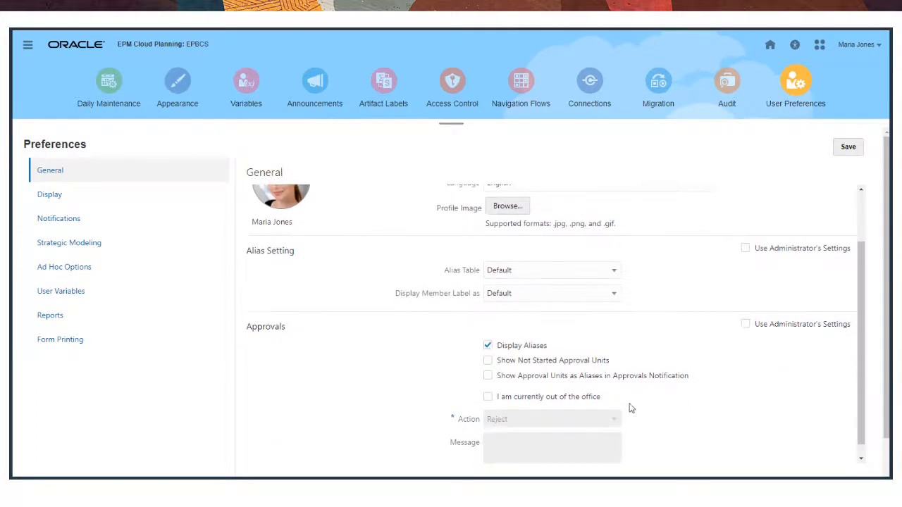
{"action": "left_click", "coordinate": [487, 396]}
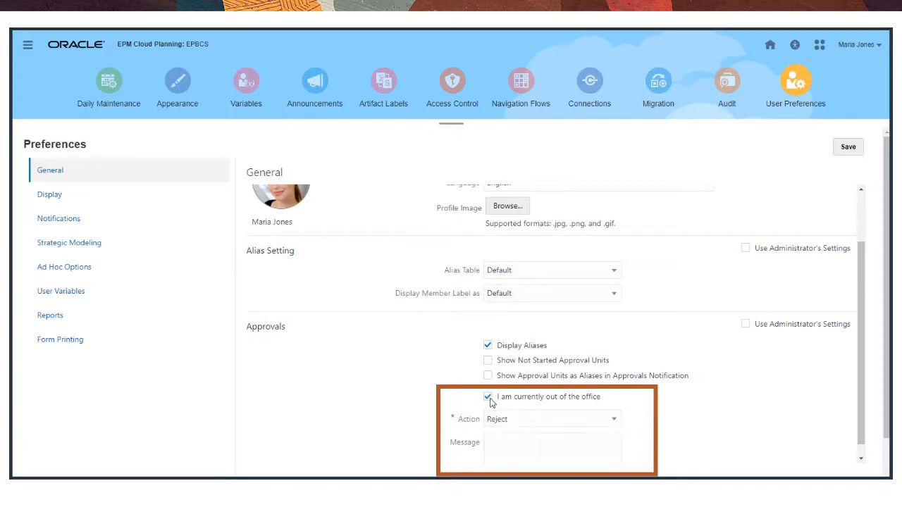
{"action": "left_click", "coordinate": [614, 419]}
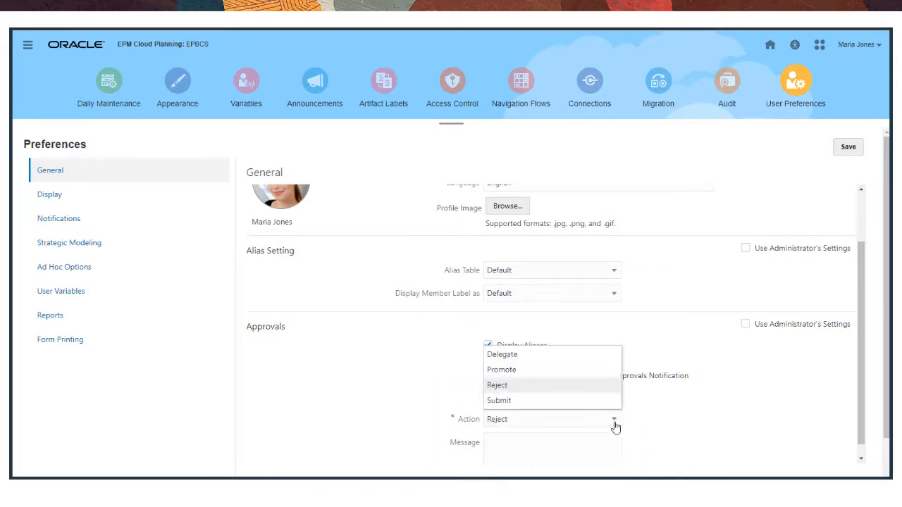
{"action": "mouse_move", "coordinate": [632, 426]}
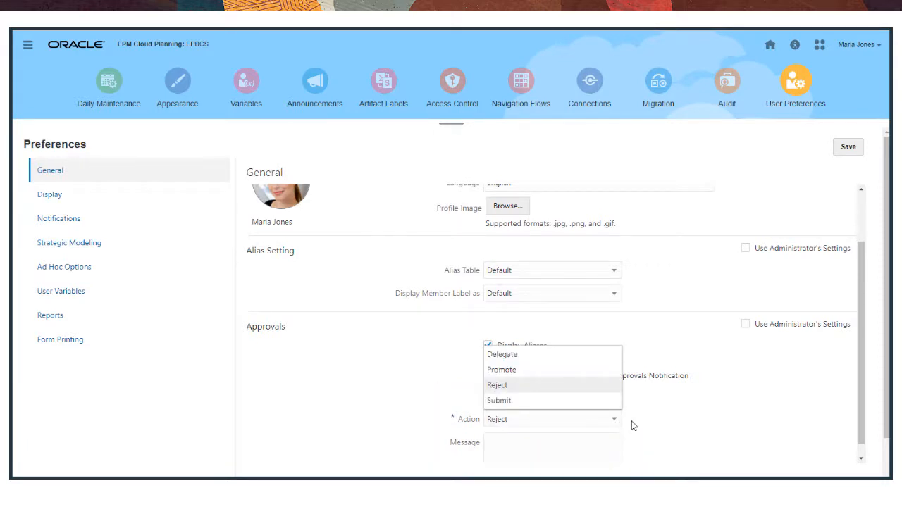
{"action": "left_click", "coordinate": [49, 194]}
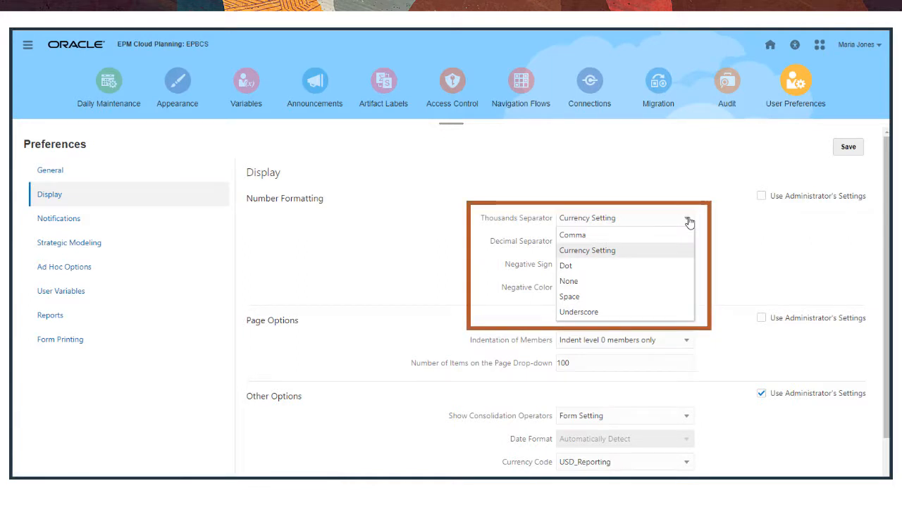
Leave the Thousands Separator unchanged and go to Notification preferences.
{"action": "left_click", "coordinate": [685, 264]}
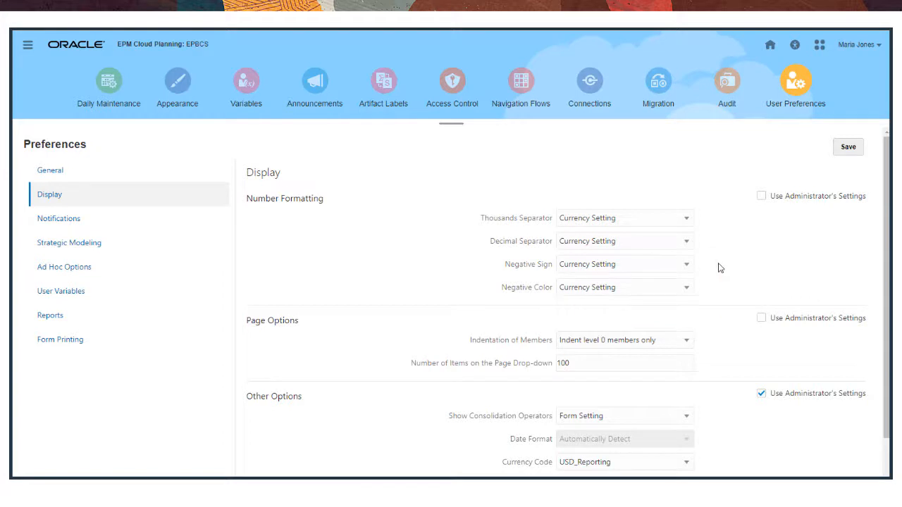
{"action": "left_click", "coordinate": [684, 286]}
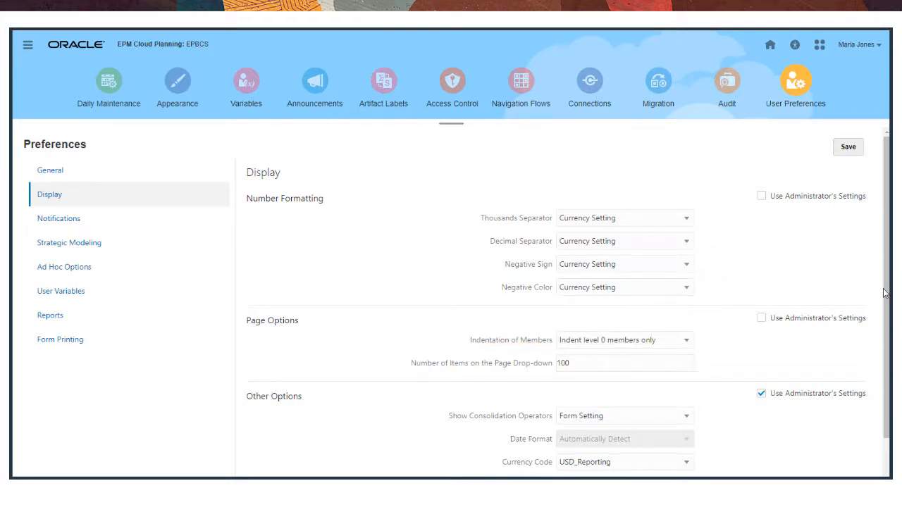
{"action": "left_click", "coordinate": [59, 192]}
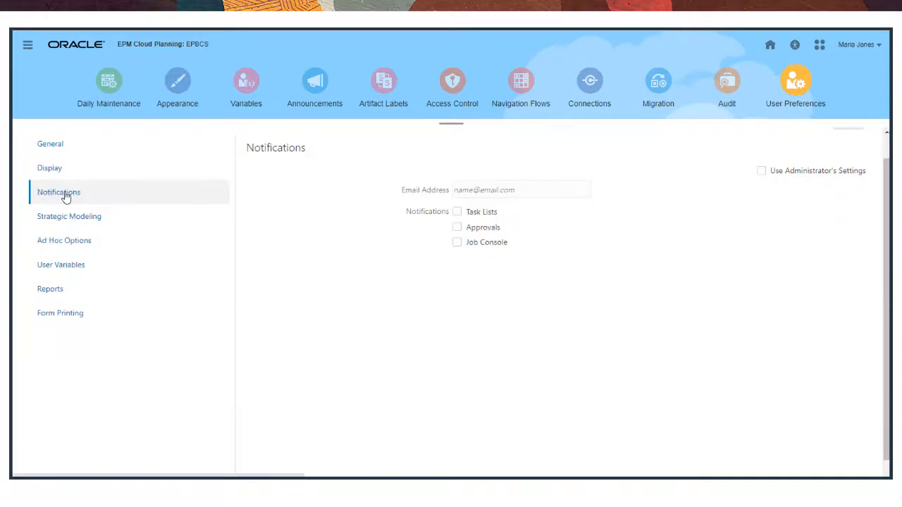
Go to Strategic Modeling preferences, where only 'Warn for deprecated functions' is checked.
{"action": "left_click", "coordinate": [58, 192]}
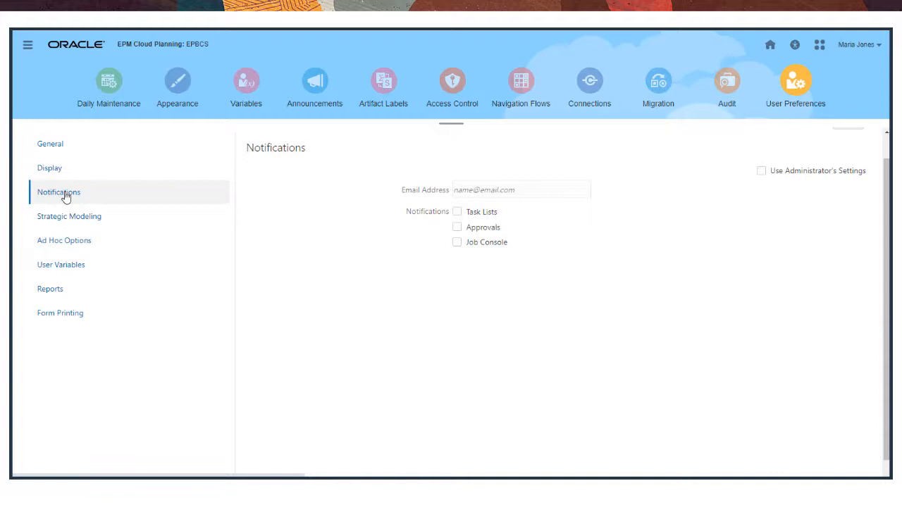
{"action": "left_click", "coordinate": [69, 216]}
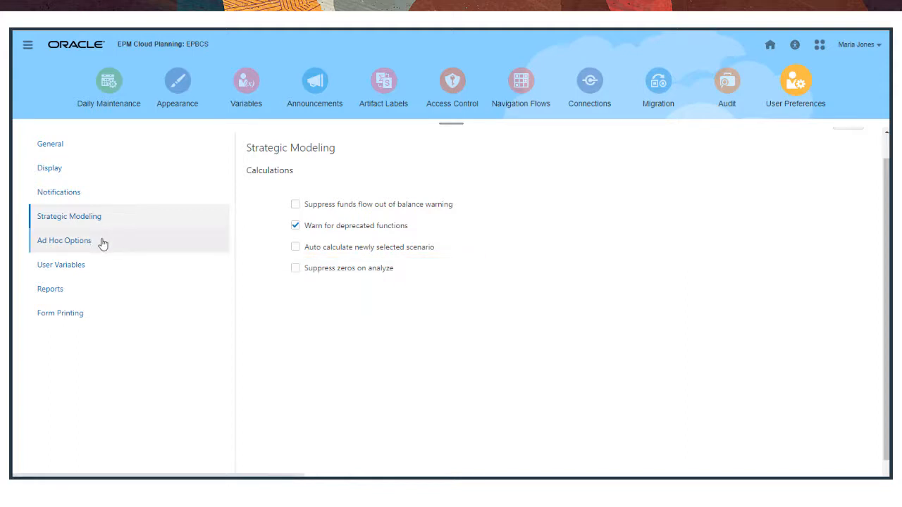
View the Ad Hoc Options preferences, then the User Variables list.
{"action": "left_click", "coordinate": [64, 240]}
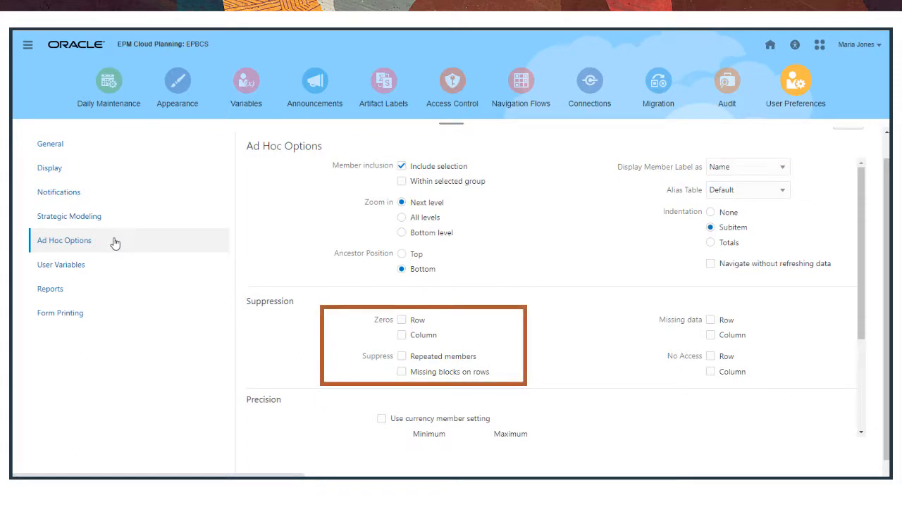
{"action": "mouse_move", "coordinate": [122, 255]}
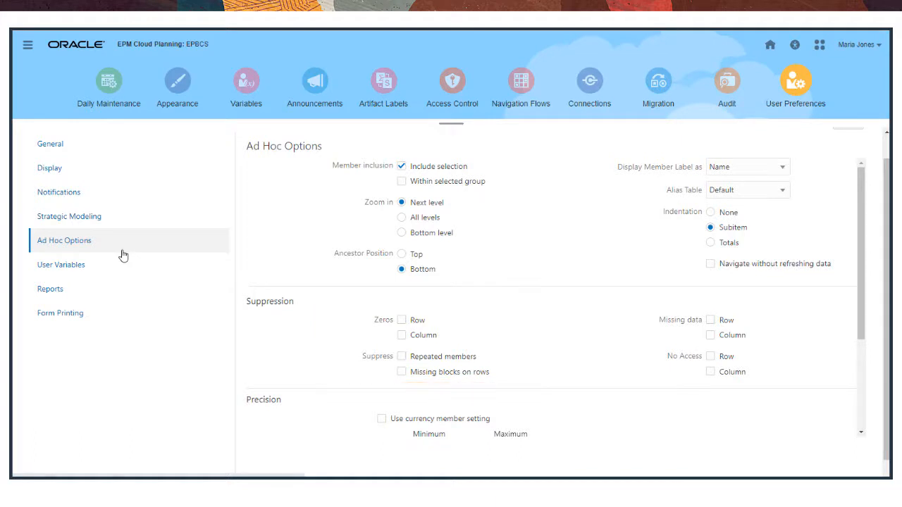
{"action": "left_click", "coordinate": [61, 264]}
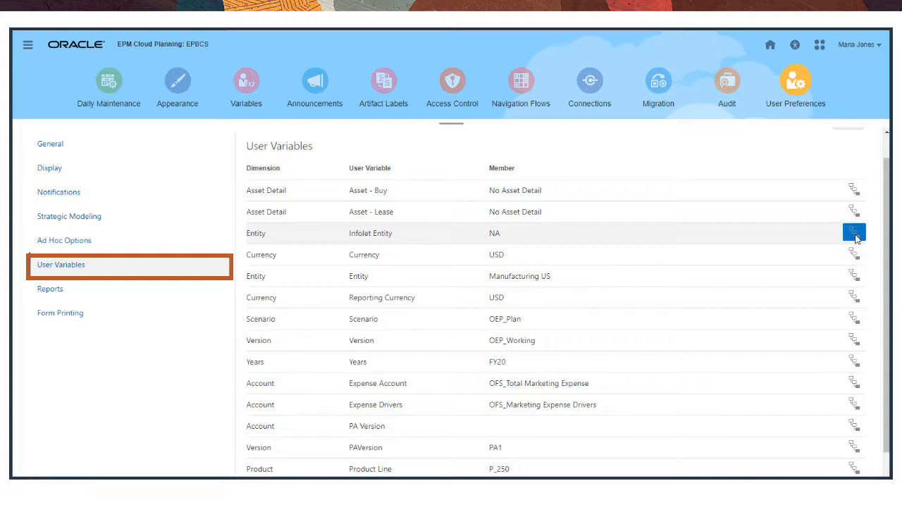
Browse Infolet Entity member choices, keep NA, and go to Reports preferences.
{"action": "left_click", "coordinate": [853, 231]}
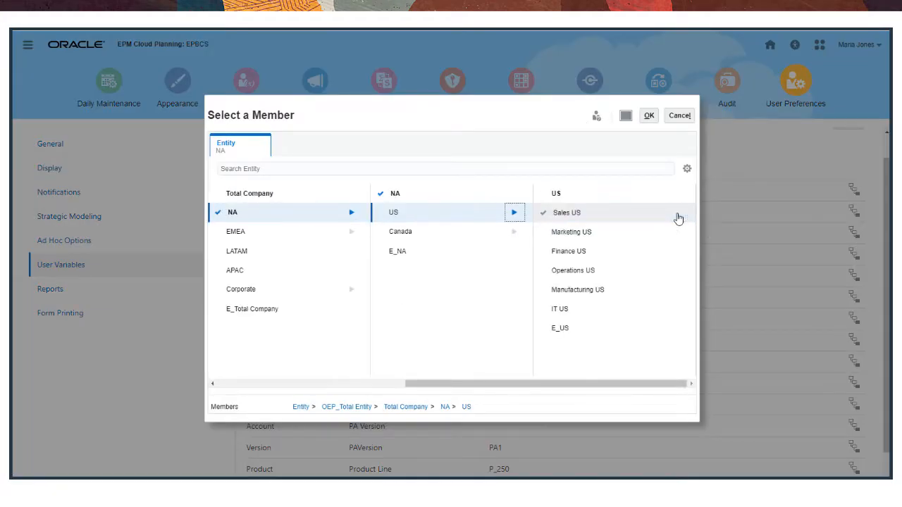
{"action": "left_click", "coordinate": [648, 115]}
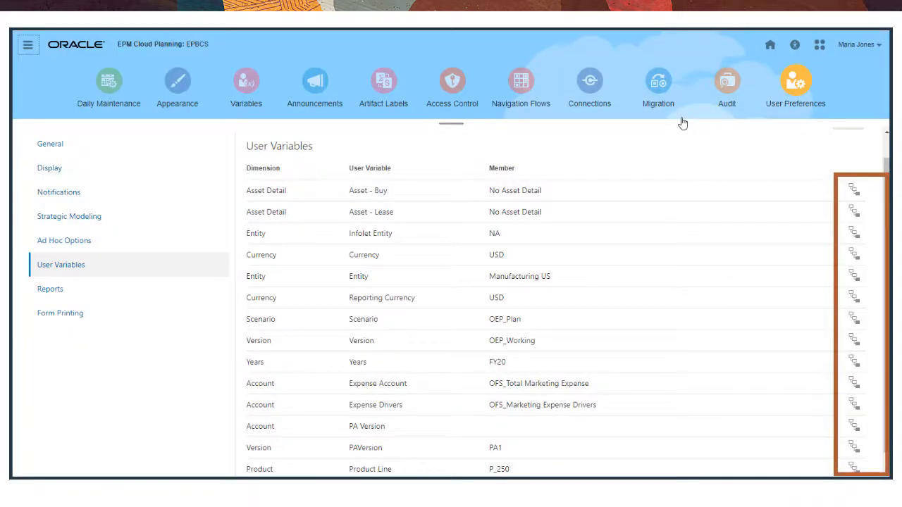
{"action": "left_click", "coordinate": [50, 289]}
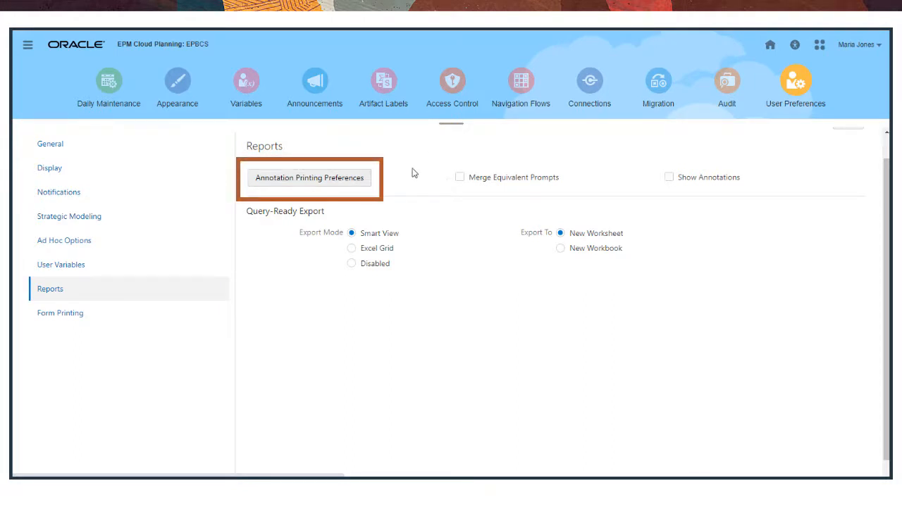
{"action": "left_click", "coordinate": [309, 177]}
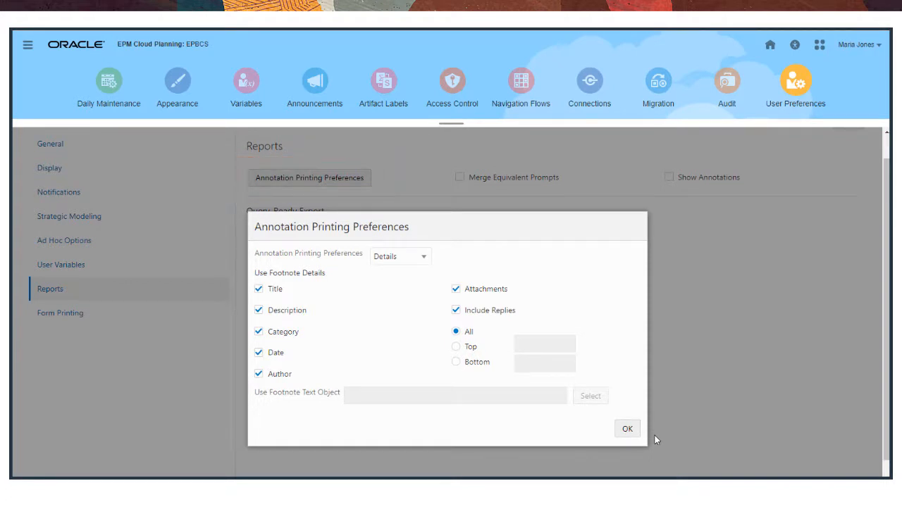
{"action": "left_click", "coordinate": [626, 429]}
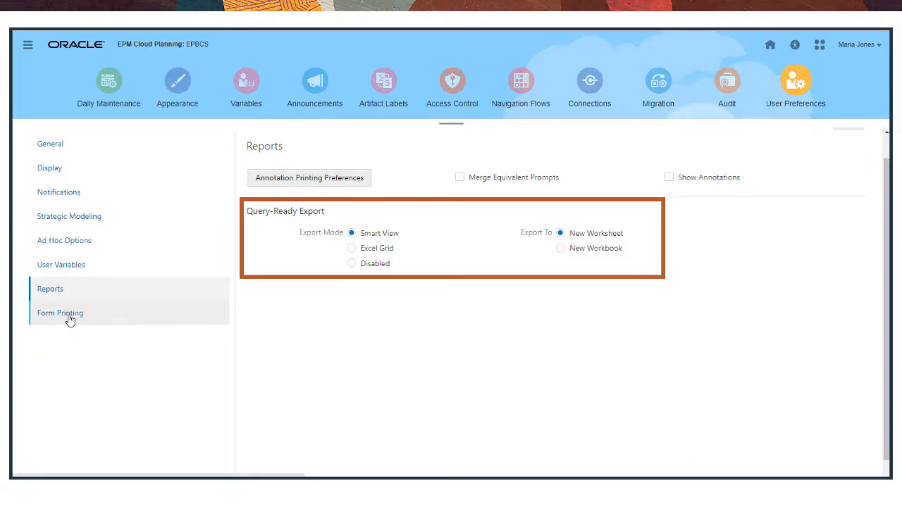
{"action": "left_click", "coordinate": [60, 313]}
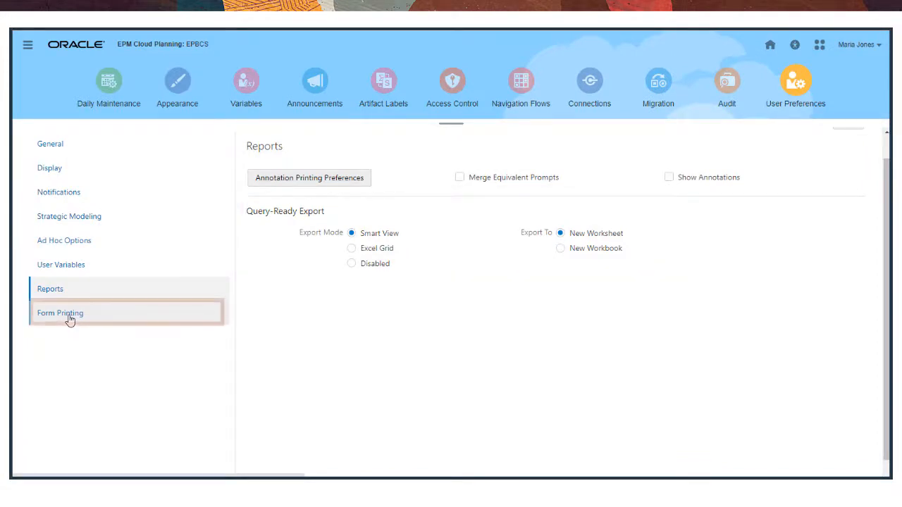
{"action": "left_click", "coordinate": [60, 313]}
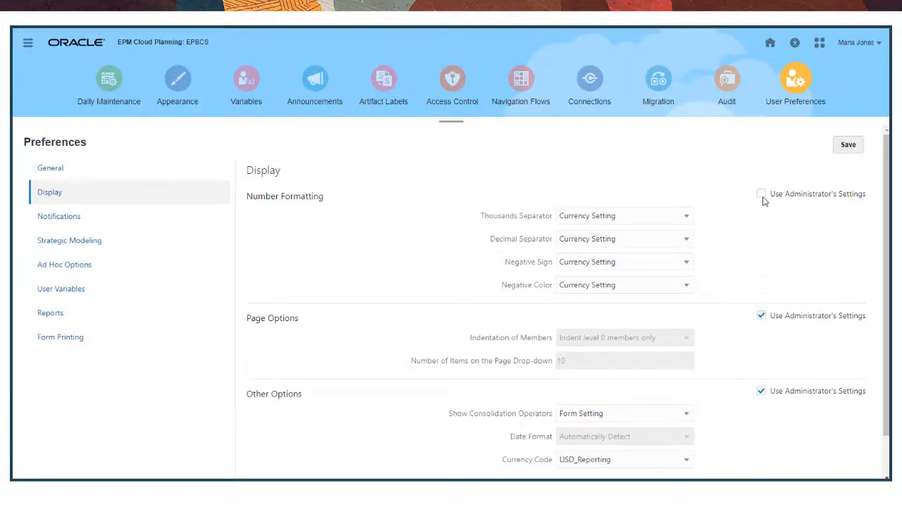
Tick Use Administrator's Settings for Comma, Dot, Prefixed Minus and Red negatives.
{"action": "left_click", "coordinate": [760, 193]}
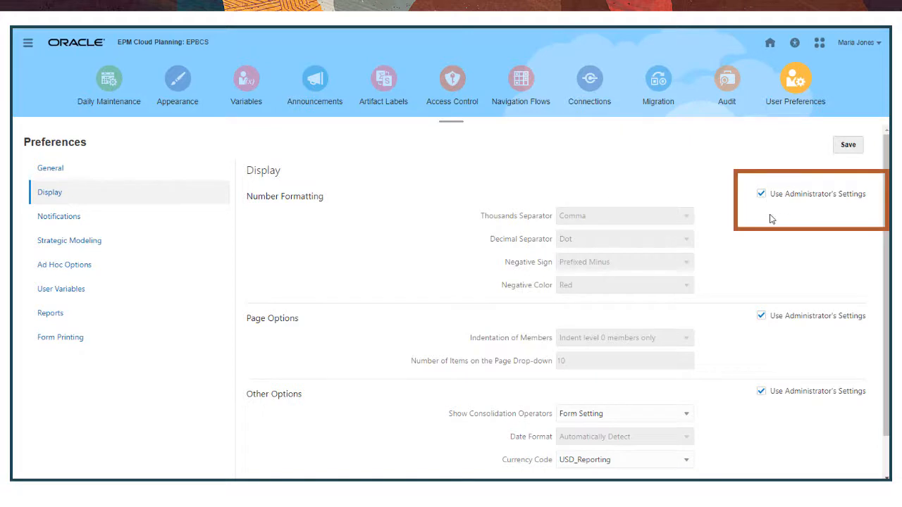